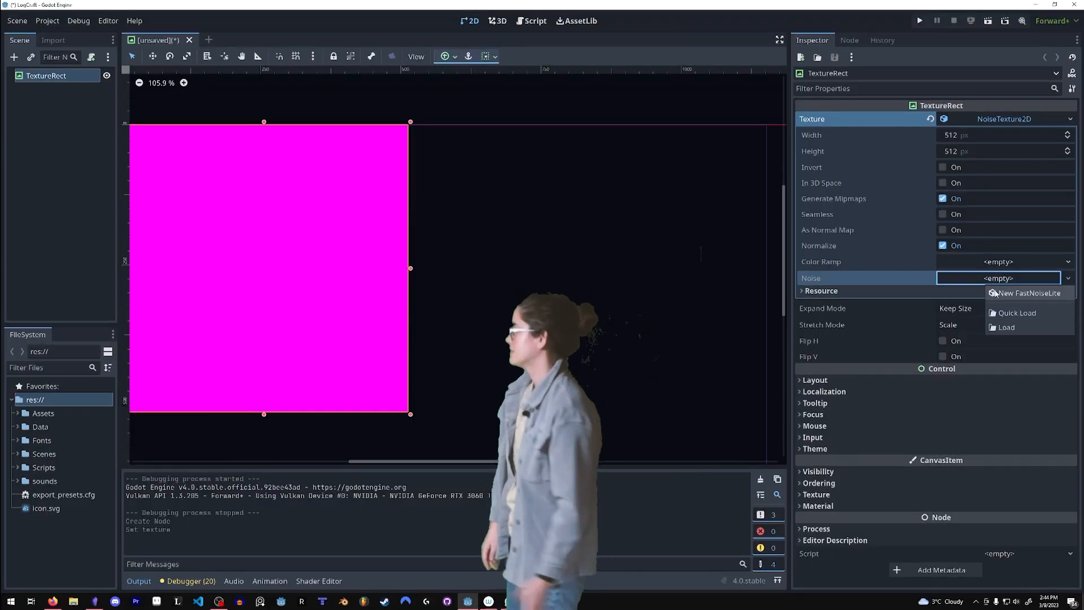
Step: Give the texture a new FastNoiseLite noise set to Cellular with domain warp
left_click(1029, 292)
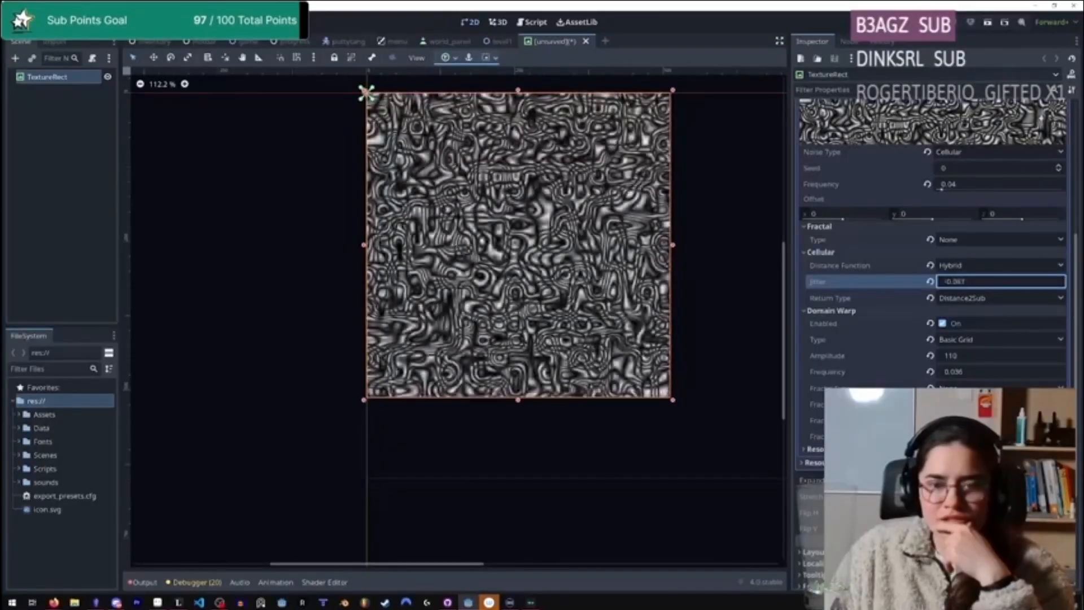
left_click(998, 239)
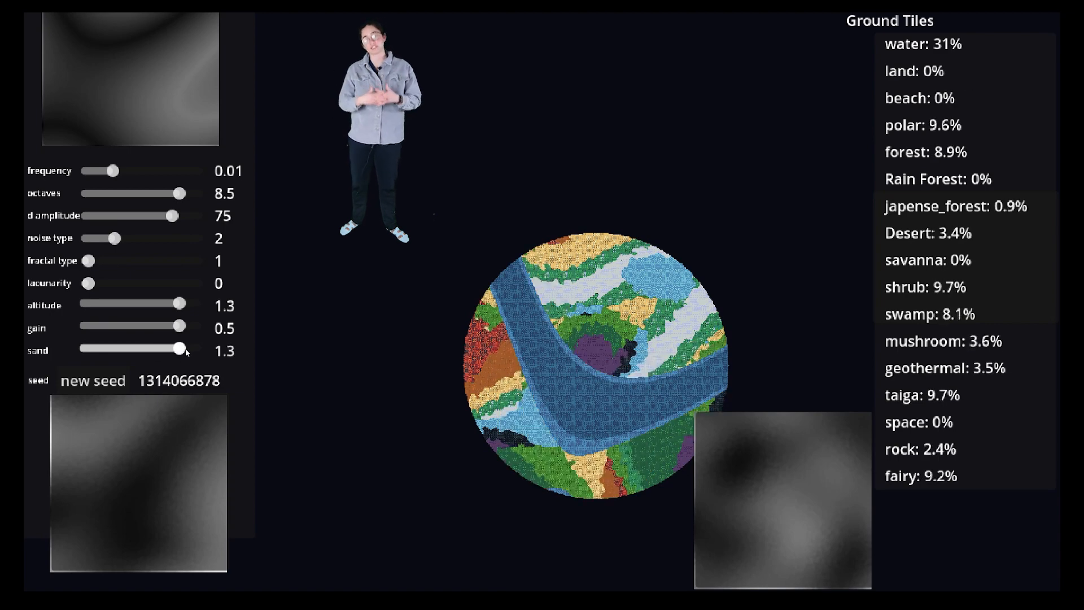
Step: Regenerate the map with a new seed and adjust a noise slider
left_click(91, 380)
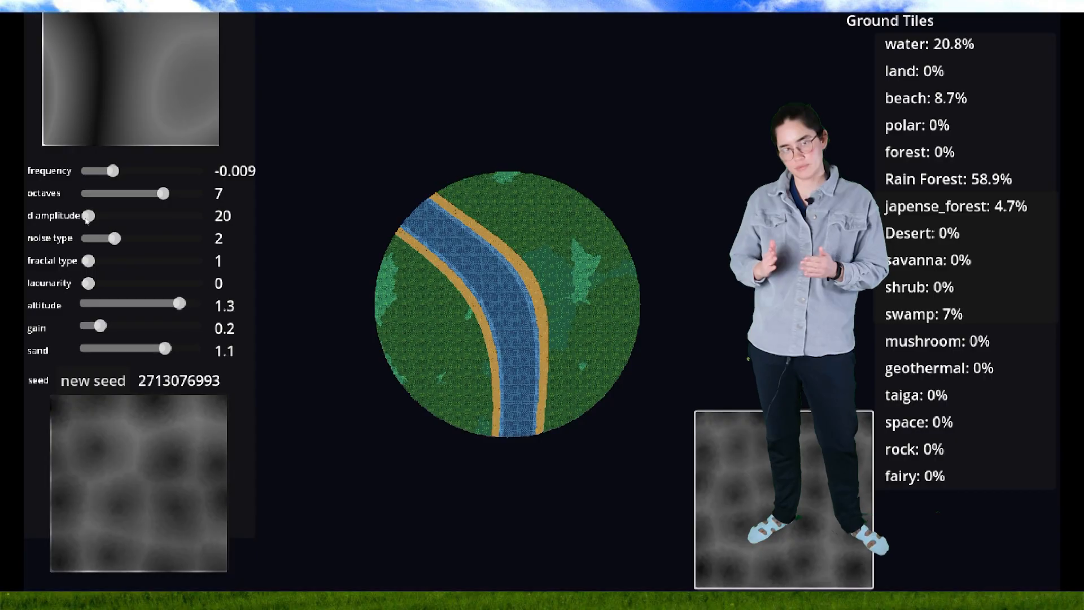
left_click_drag(110, 238, 194, 238)
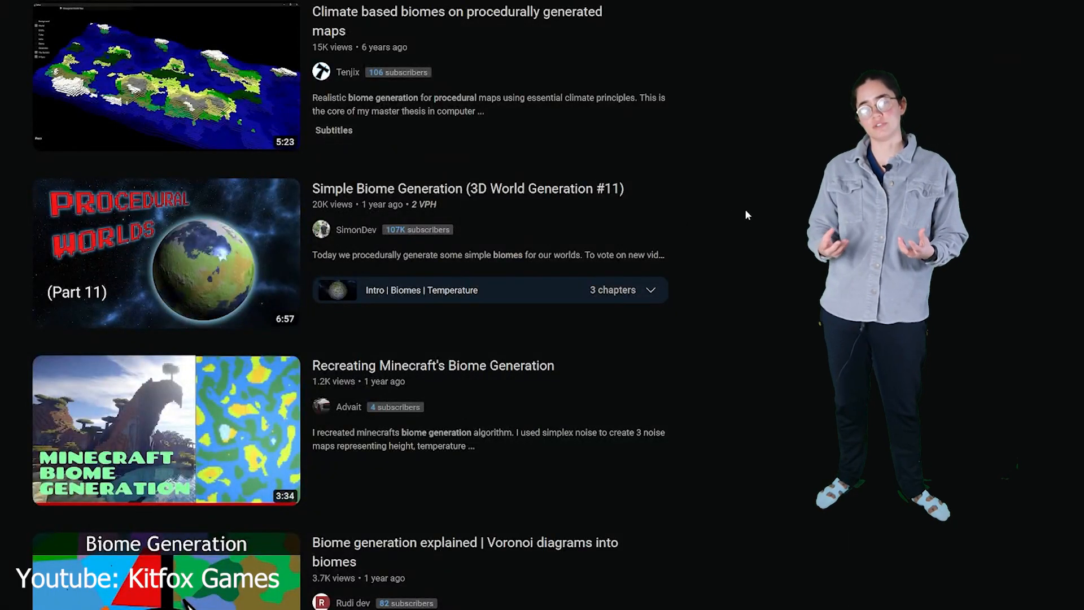
scroll("down", 3)
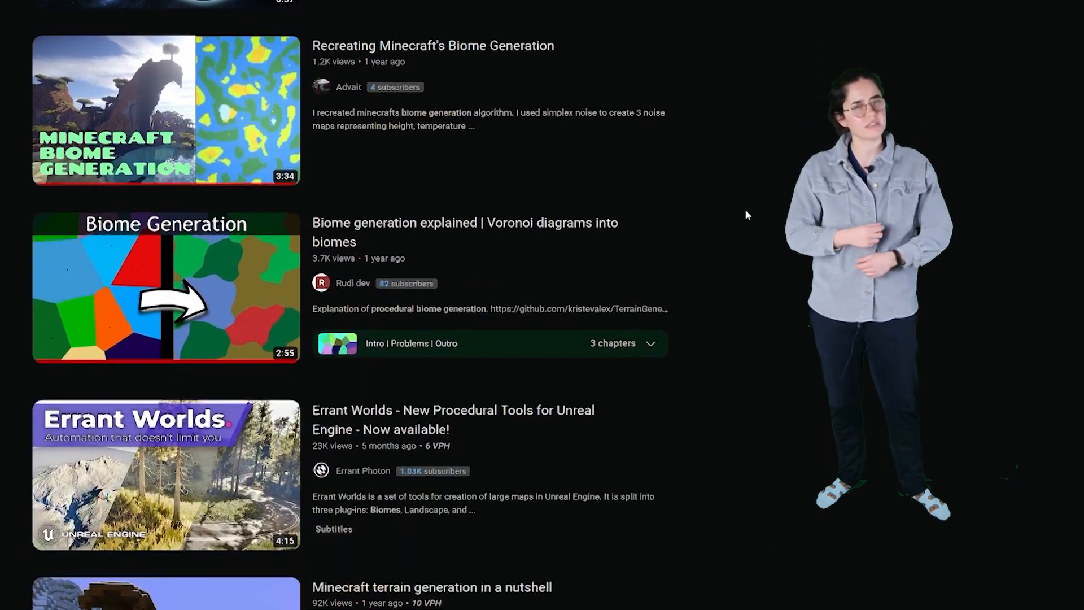
scroll("down", 3)
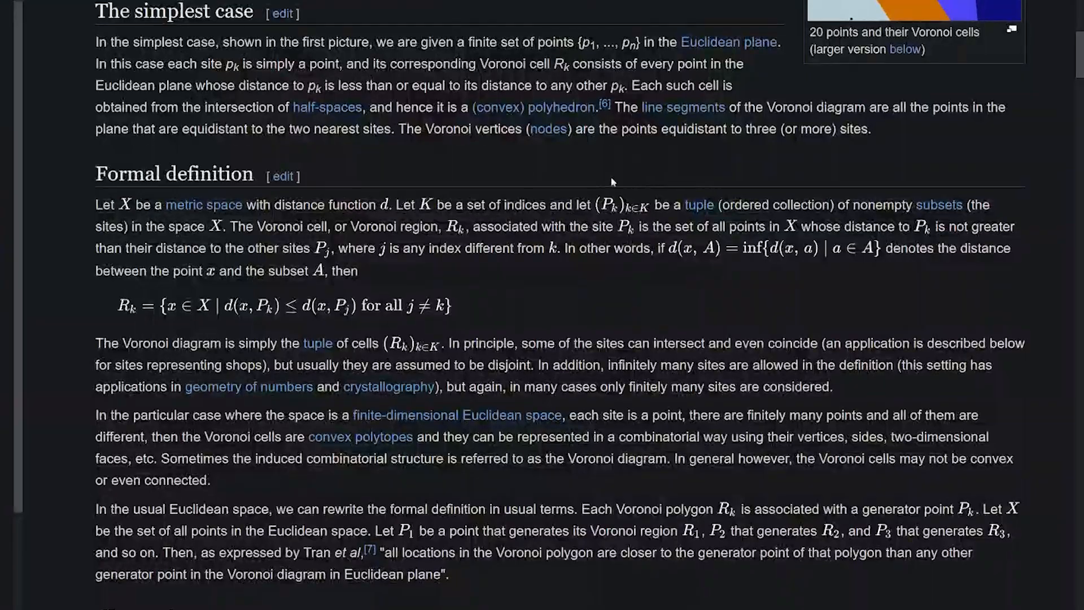
scroll("down", 3)
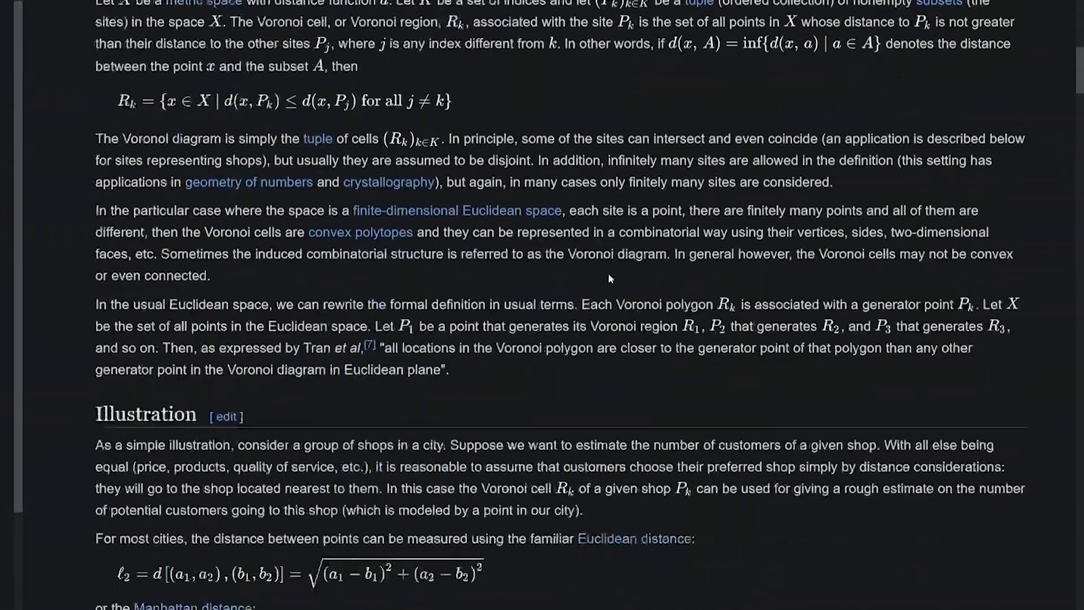
scroll("down", 3)
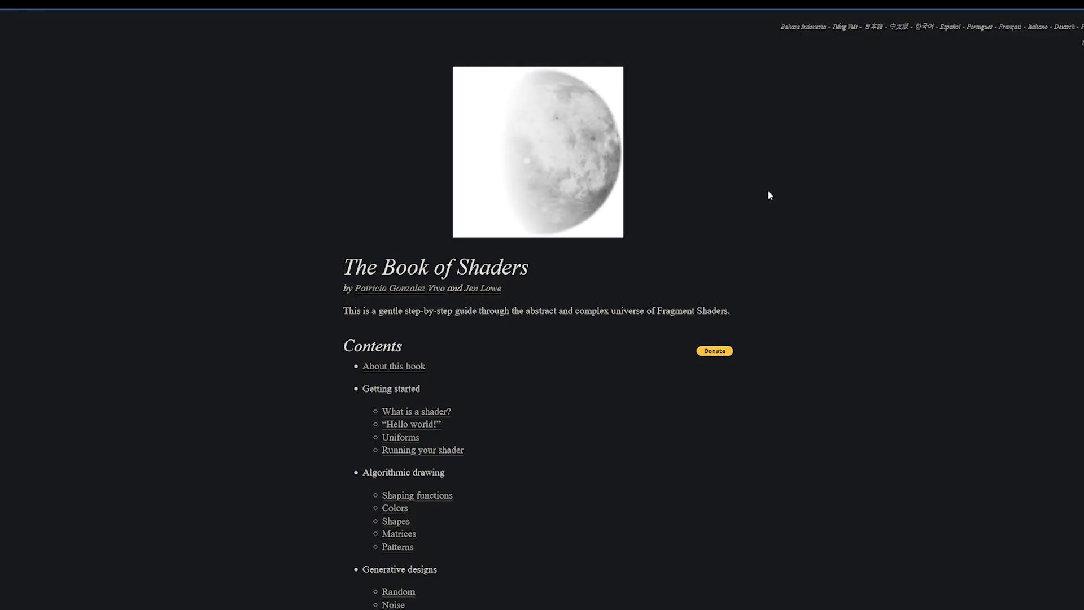
Step: Open the Cellular Noise chapter and scroll down to the '4 cells voronoi' listing
left_click(416, 412)
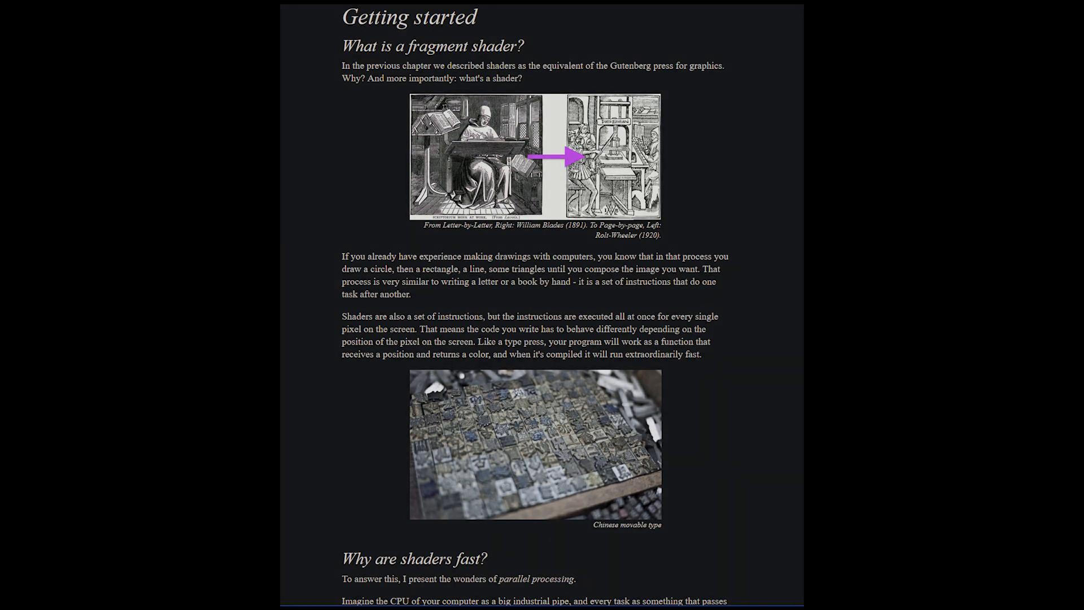
scroll("down", 3)
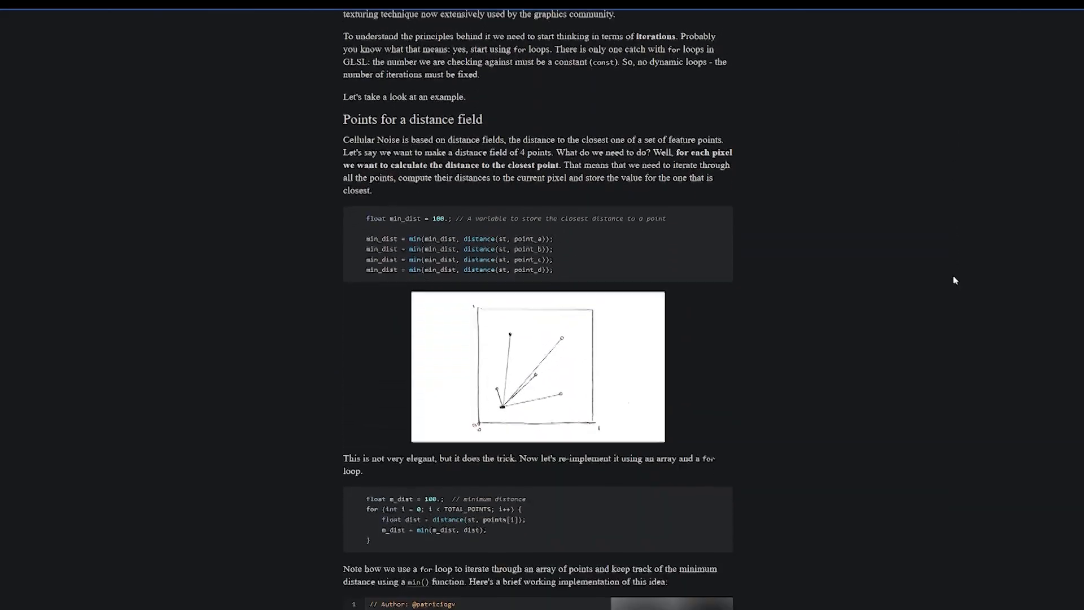
scroll("down", 3)
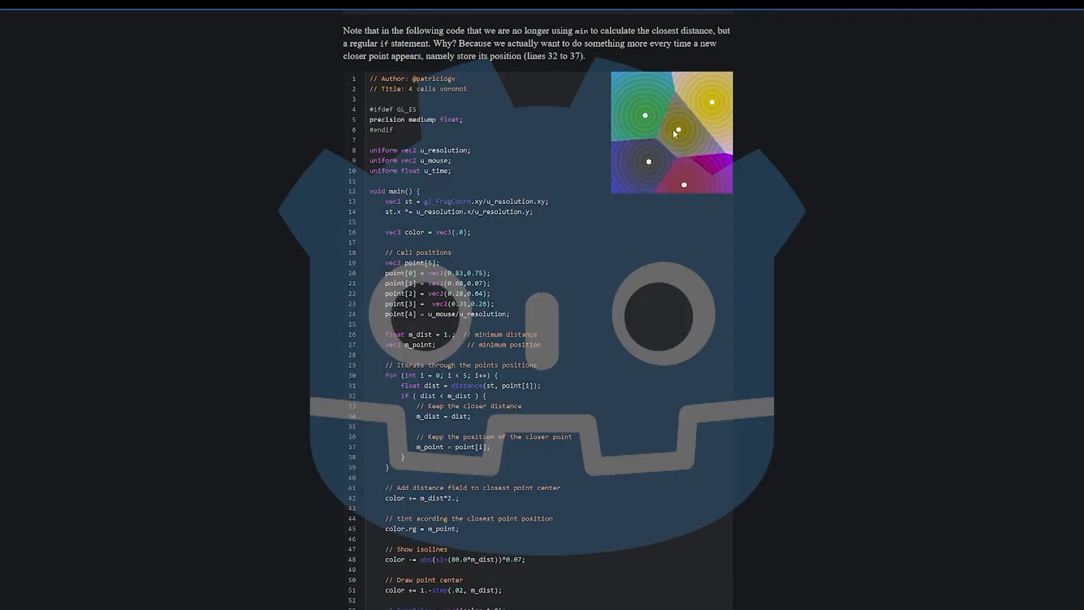
scroll("down", 3)
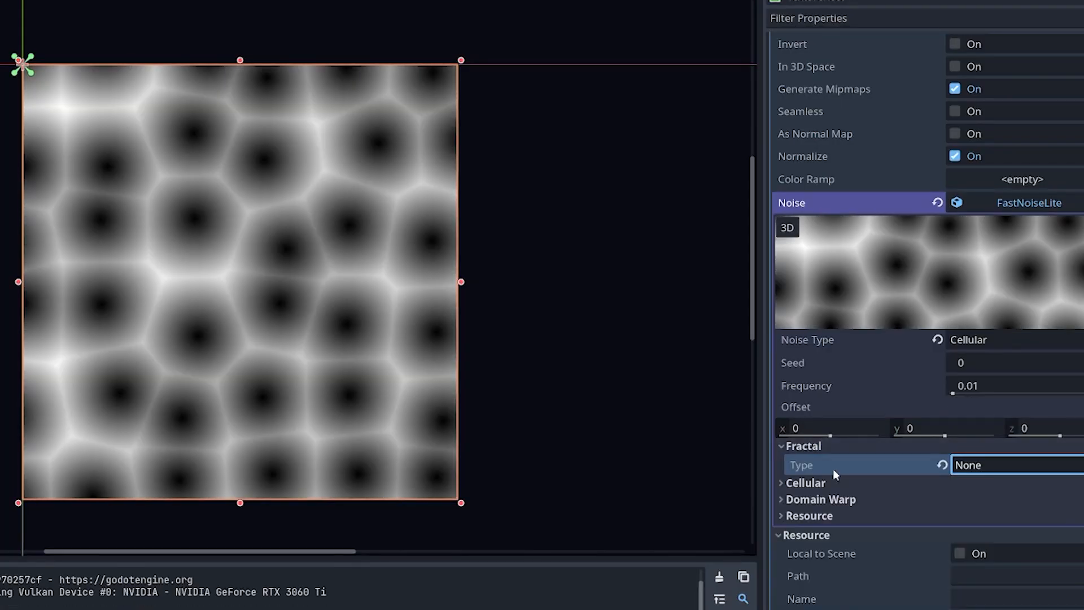
Step: Set the noise to Cellular with fractal type None
left_click(1020, 179)
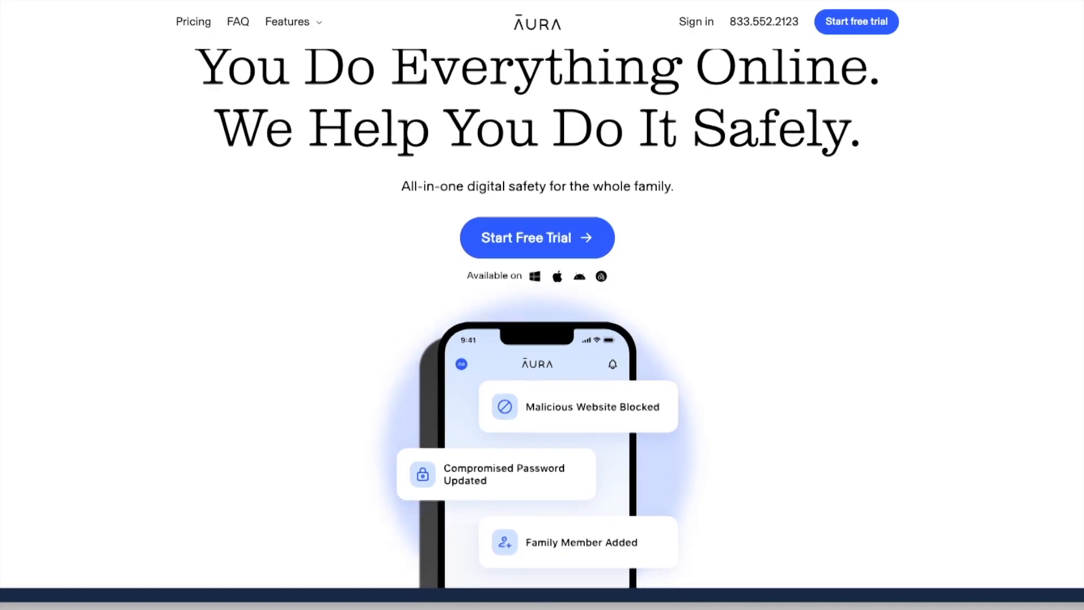
Step: Scroll the Aura homepage and view the 'Instantly lock your Experian credit' feature details
scroll("down", 3)
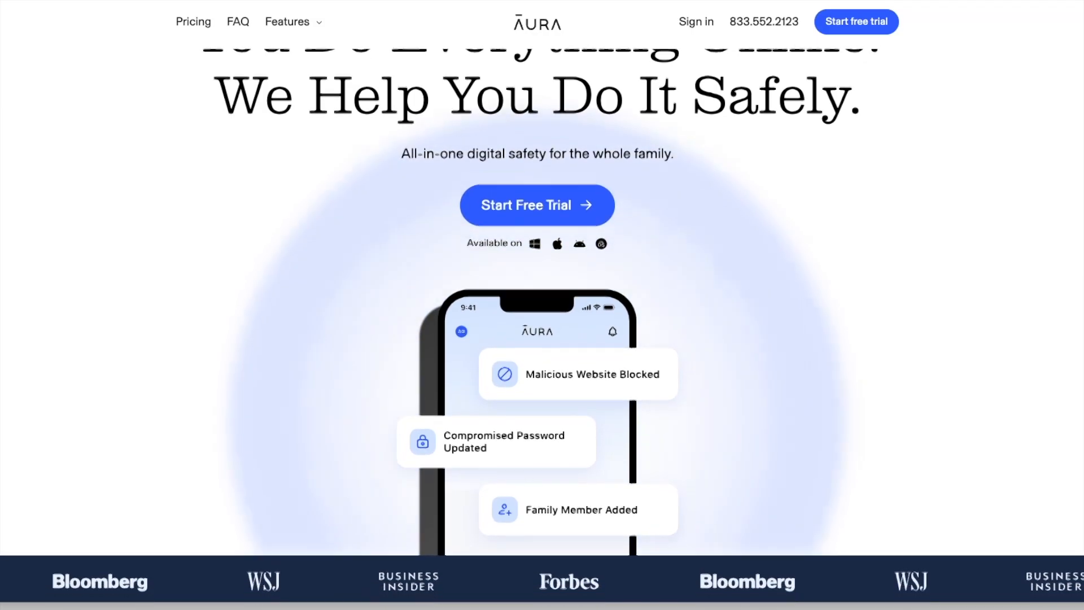
scroll("down", 3)
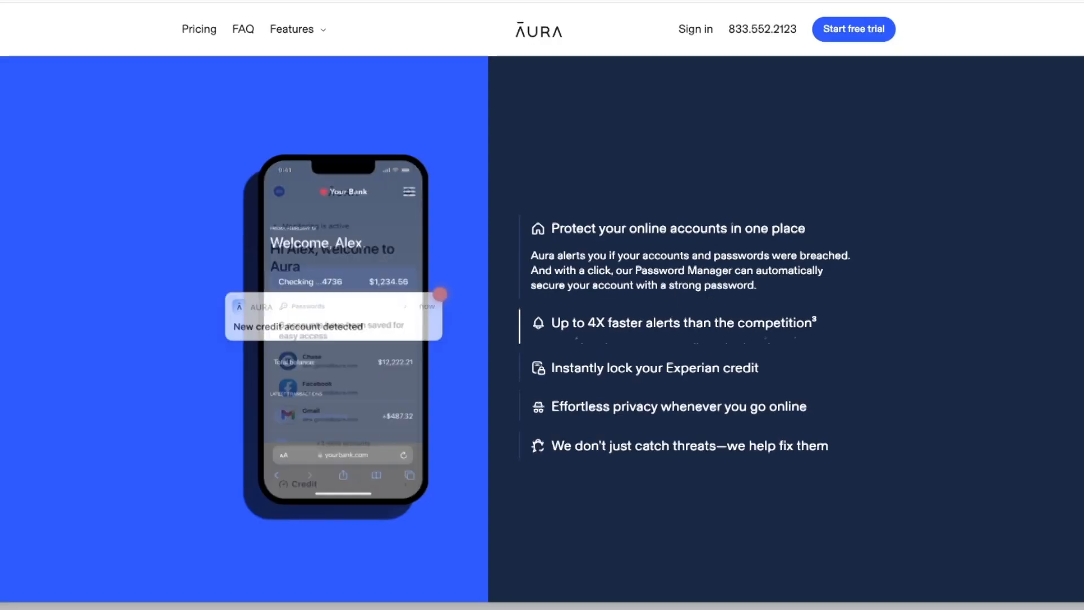
left_click(680, 322)
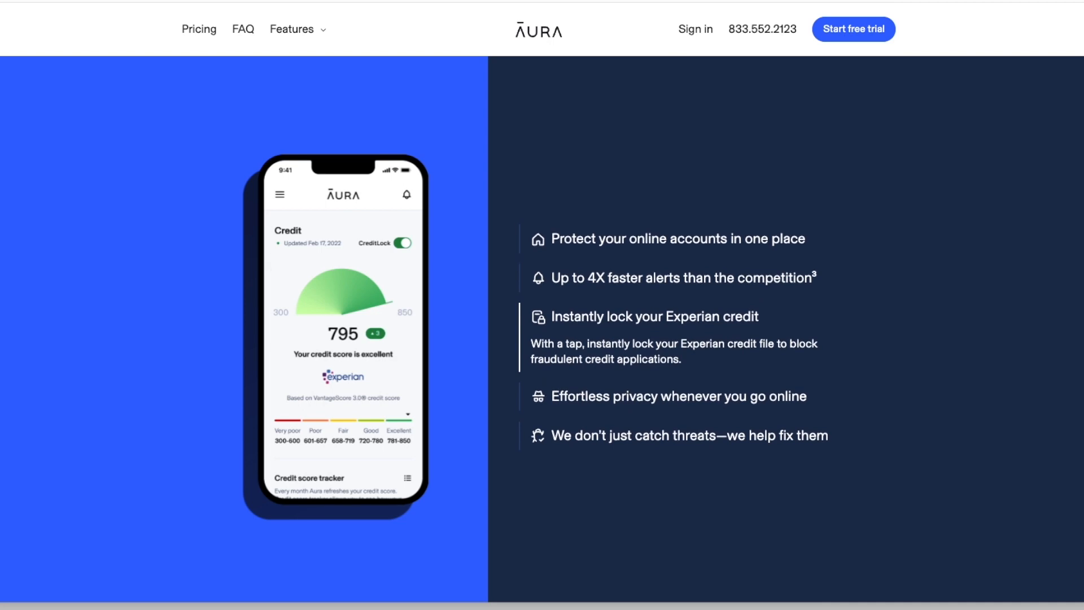
left_click(678, 396)
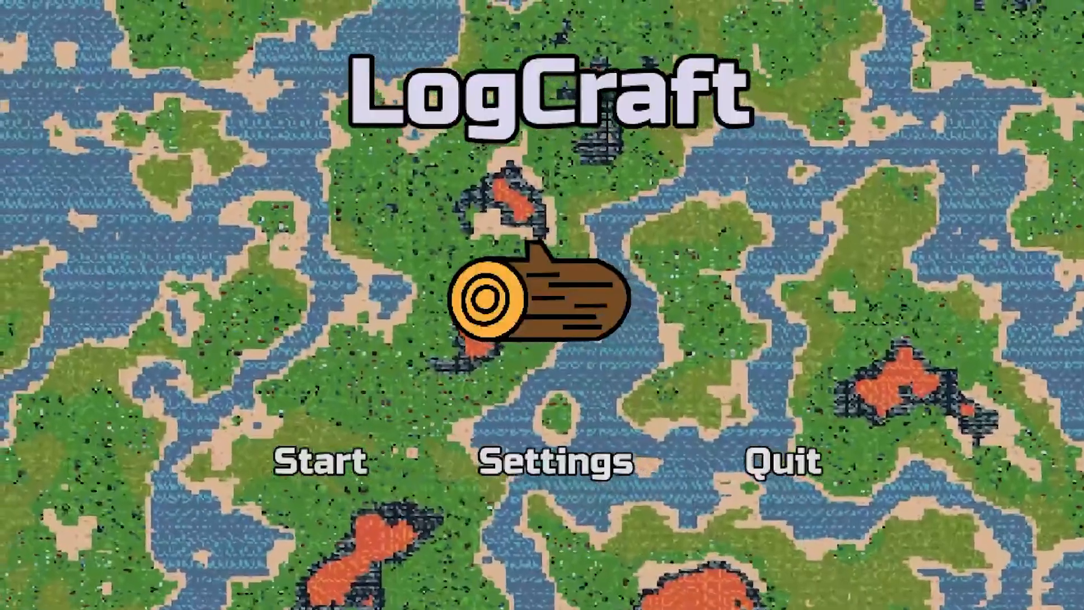
left_click(784, 460)
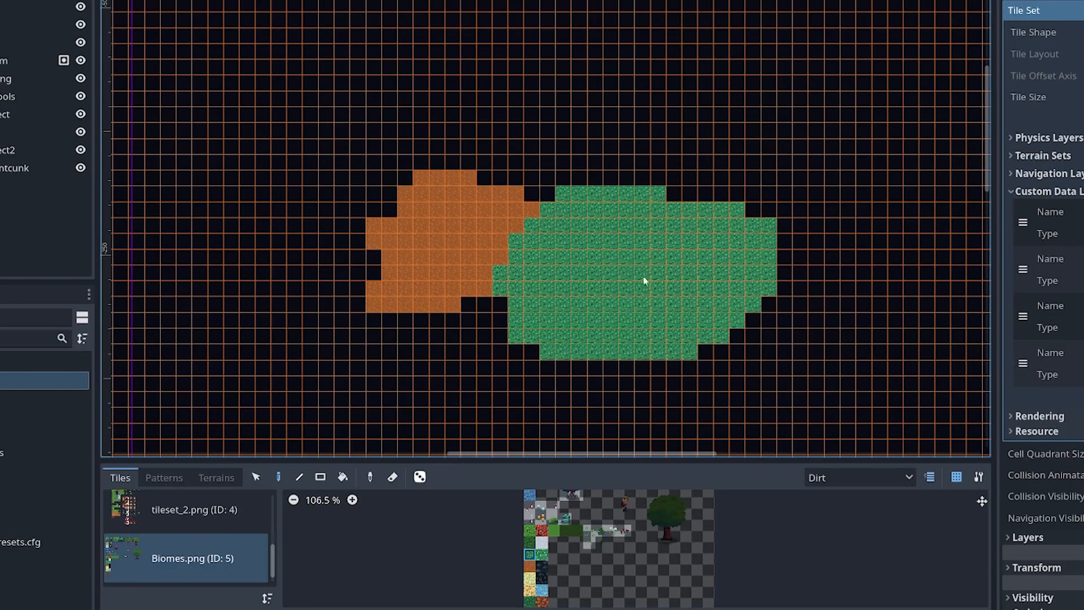
Step: Paint dirt and grass tiles from Biomes.png onto the tile map grid
left_click(216, 477)
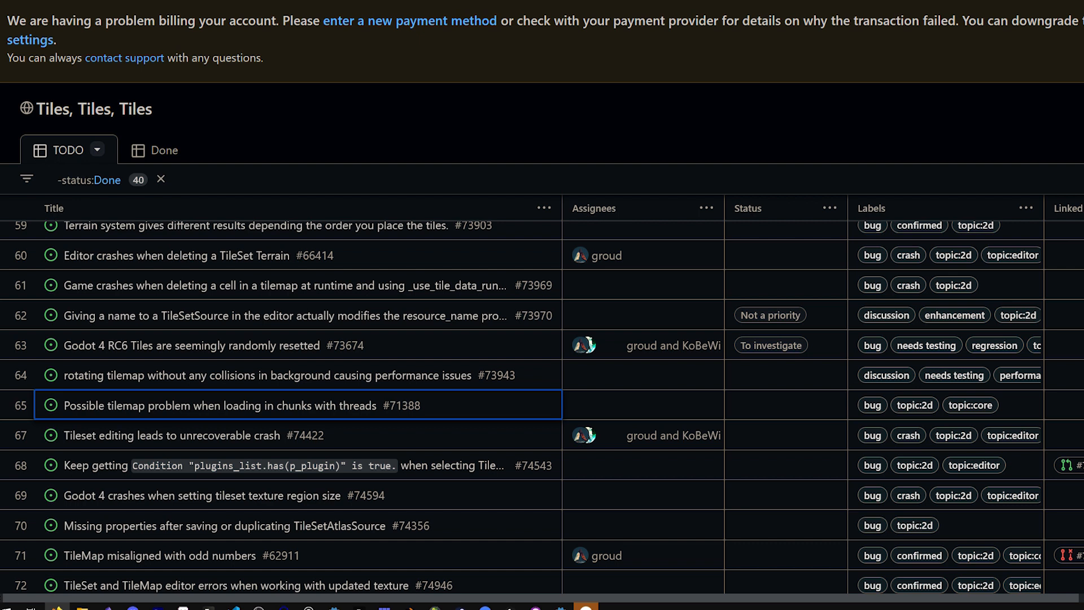
Step: Open issue #71388 about tilemap chunks with threads and scroll to its screenshot
left_click(242, 406)
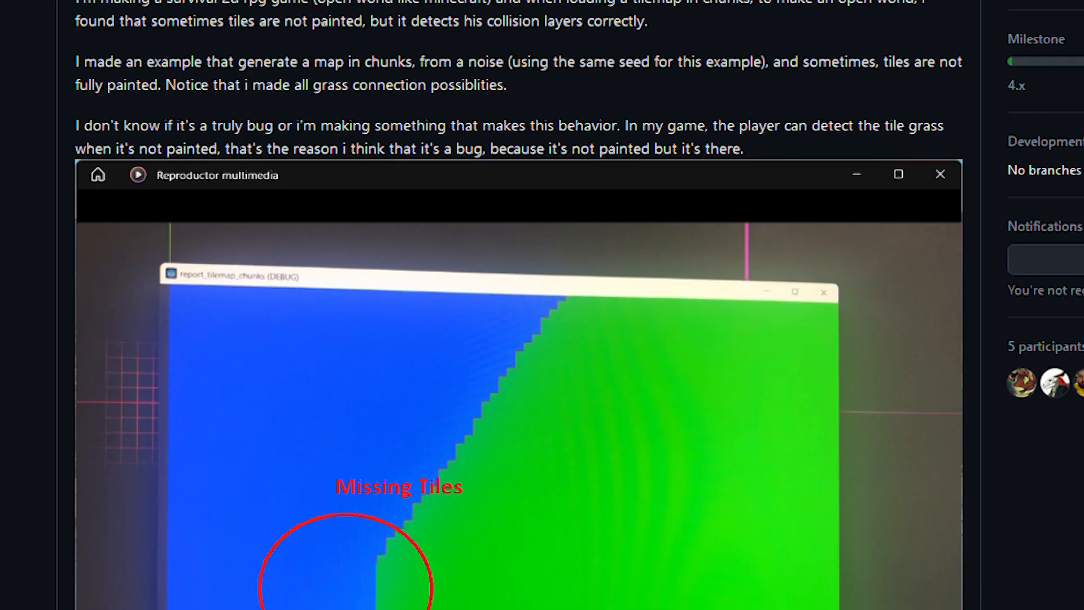
scroll("down", 3)
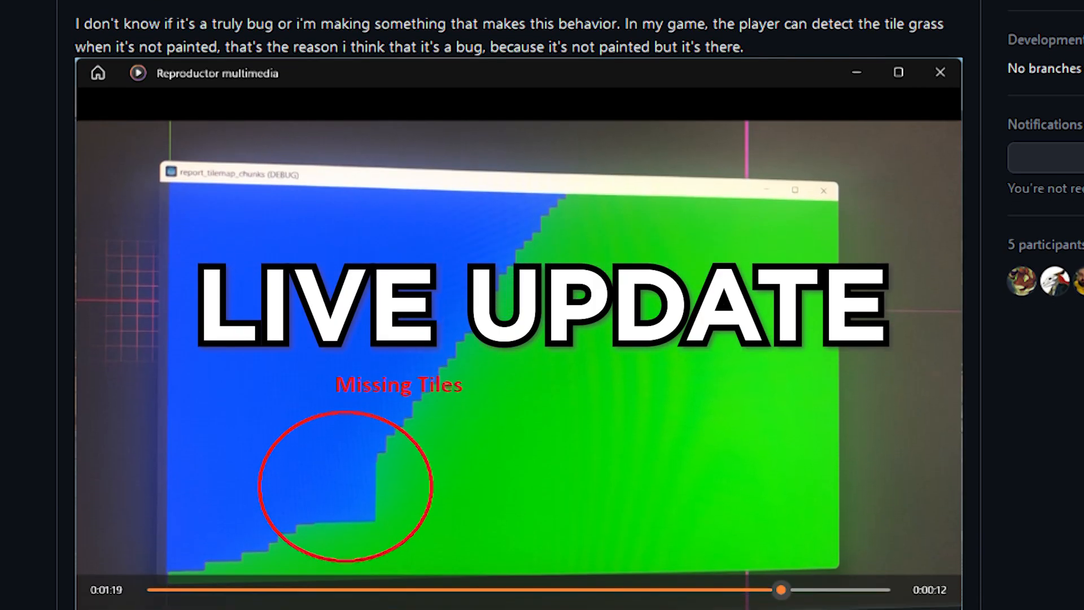